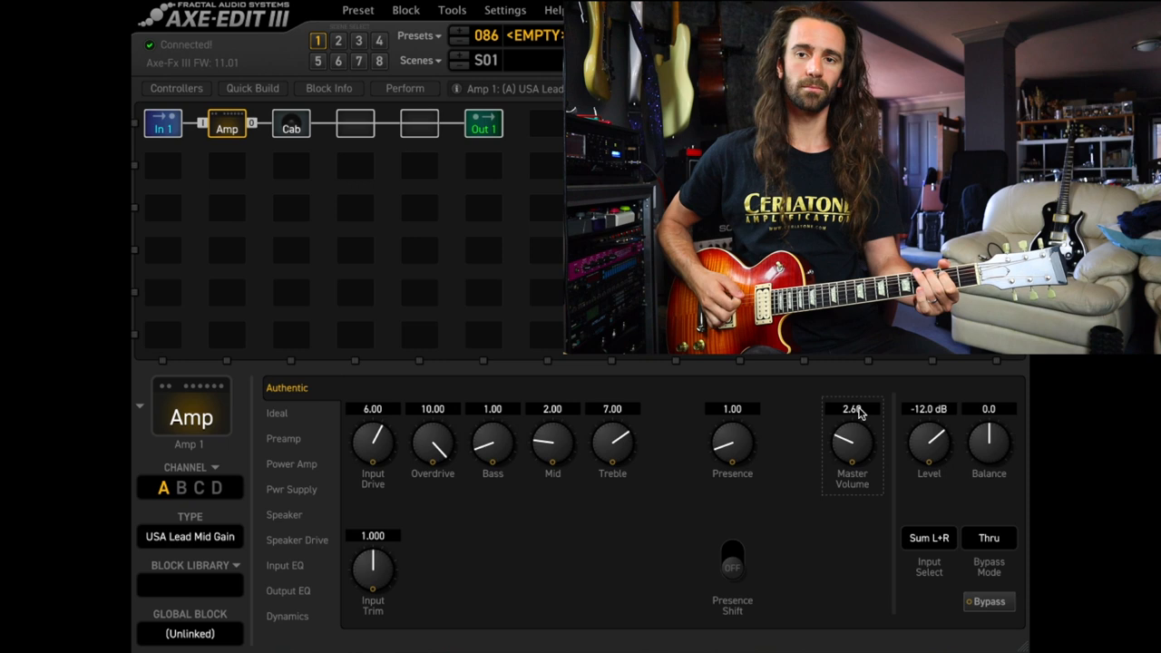
# - Set the amp's 5-band Mark output EQ: 80 Hz +6, 240 Hz -3, 750 Hz -6
pyautogui.click(288, 591)
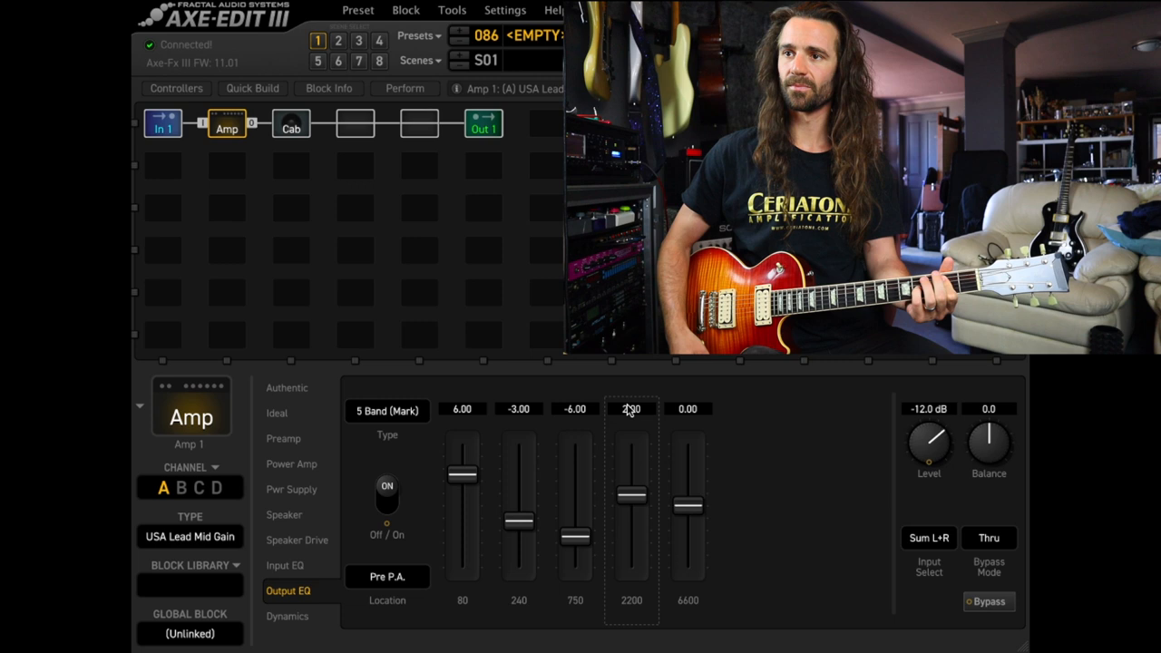
pyautogui.click(283, 439)
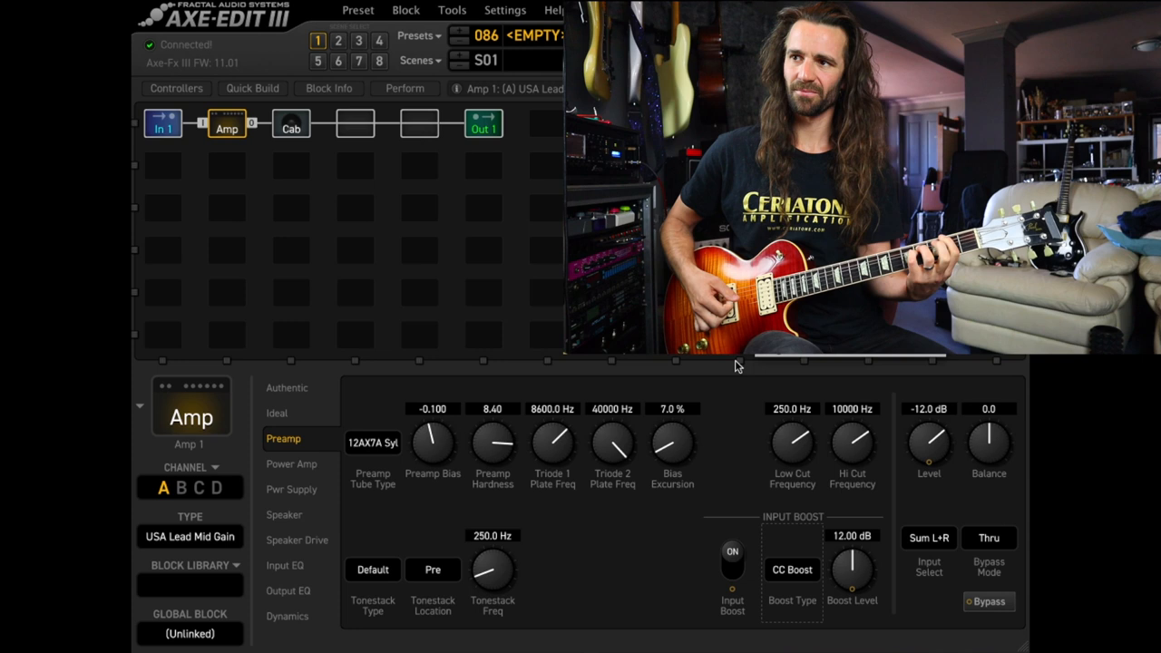
# - Switch on the amp's Input Boost with CC Boost type at 12.00 dB
pyautogui.click(284, 515)
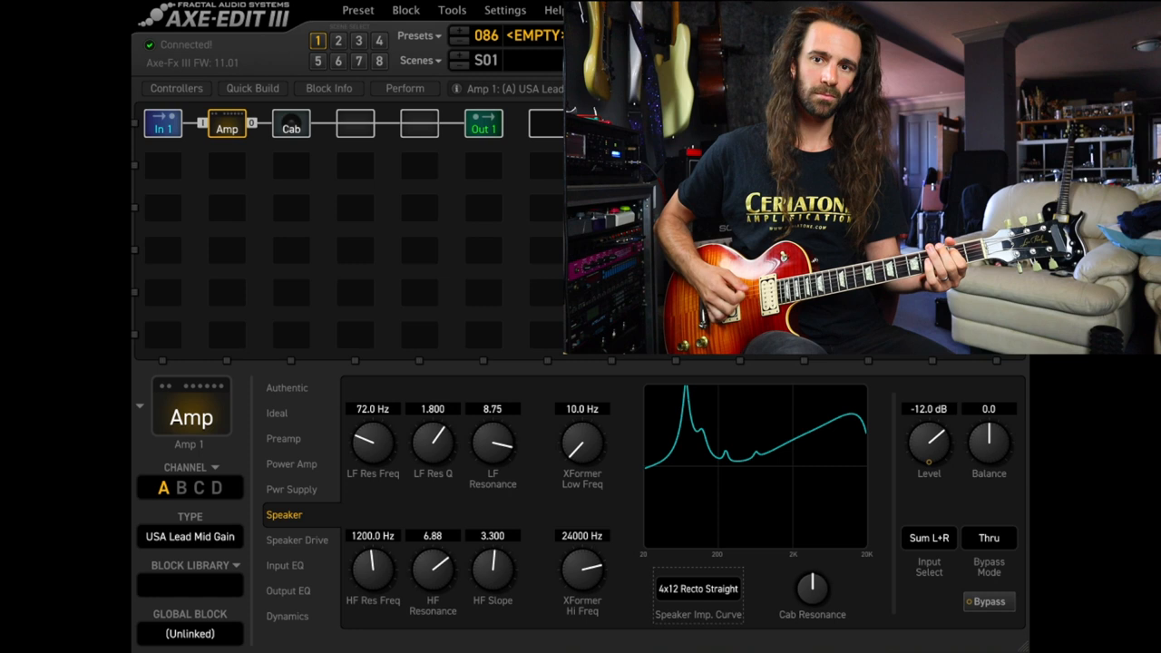